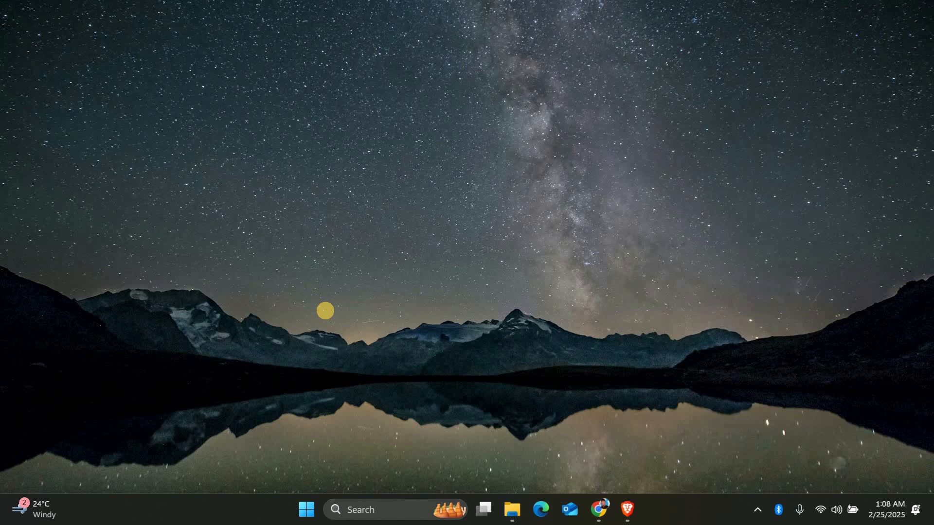
# - Open File Explorer on This PC to view Local Disk (C:) free space
pyautogui.click(511, 510)
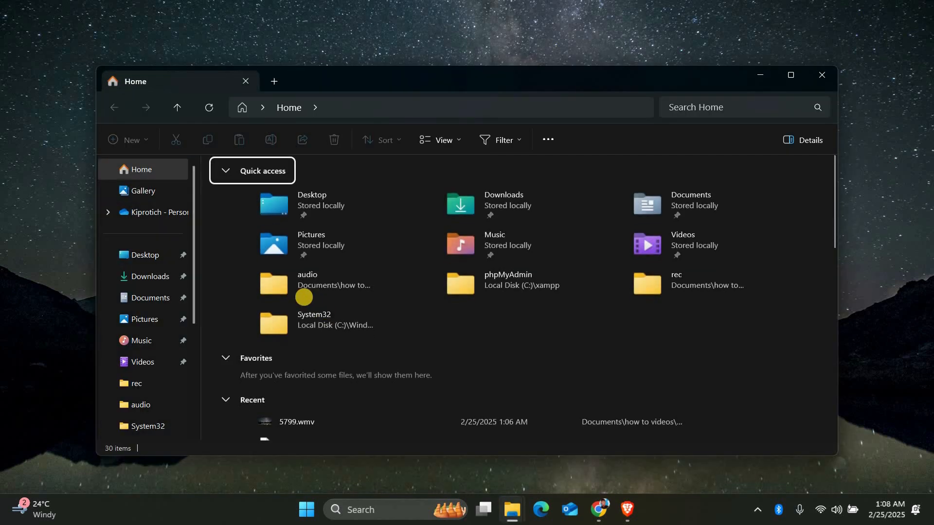
pyautogui.scroll(-3)
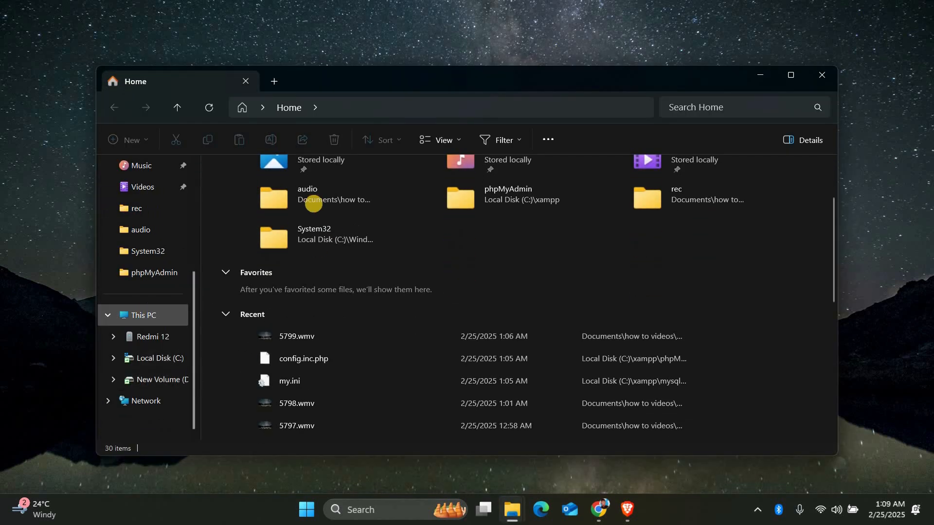
pyautogui.click(143, 315)
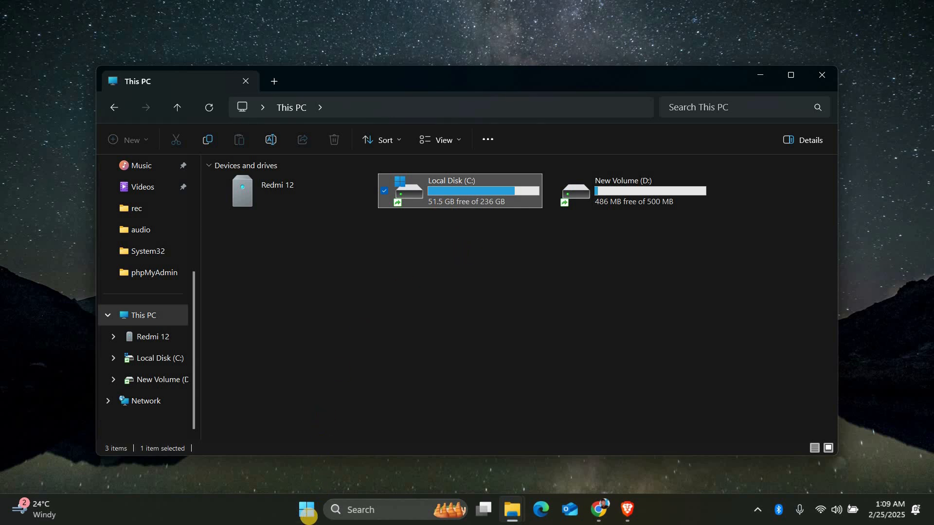
# - Search the Start menu for 'disk Cleanup' to surface Disk Cleanup
pyautogui.click(306, 509)
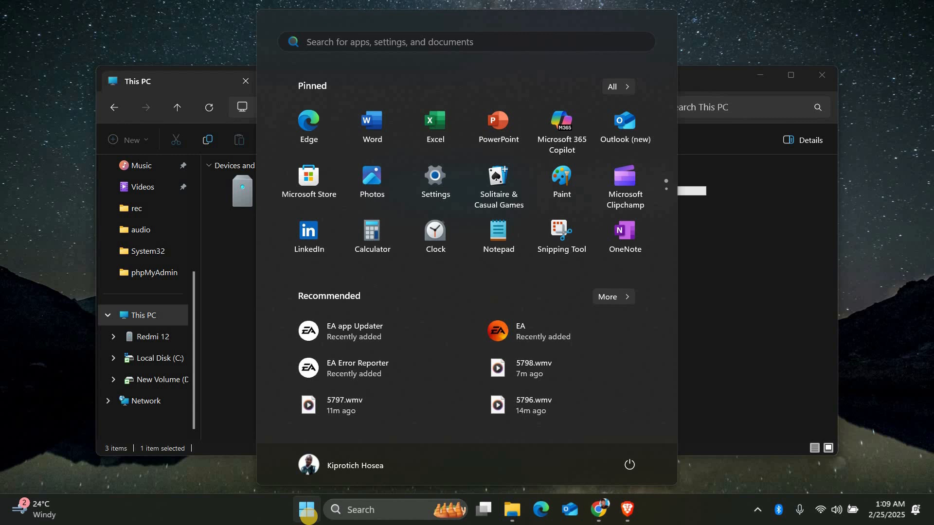
pyautogui.write('device Manager')
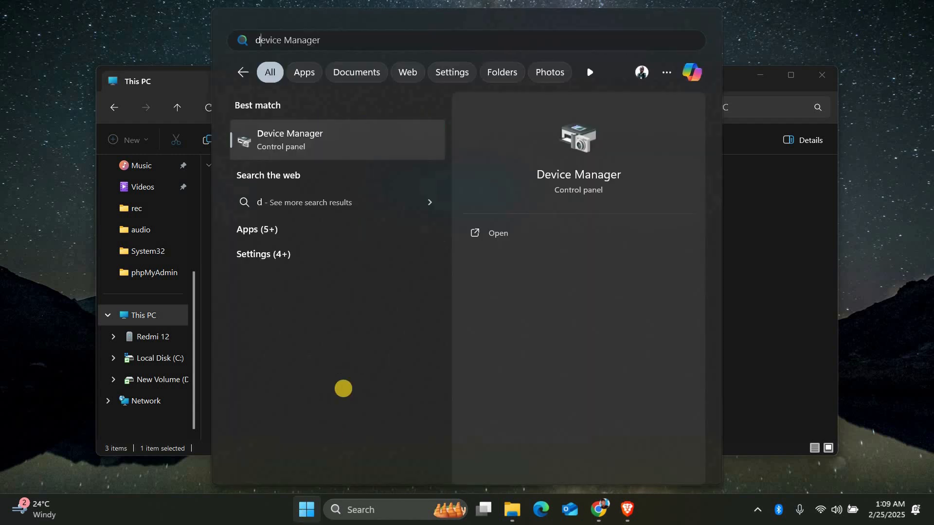
pyautogui.write('disk Cleanup')
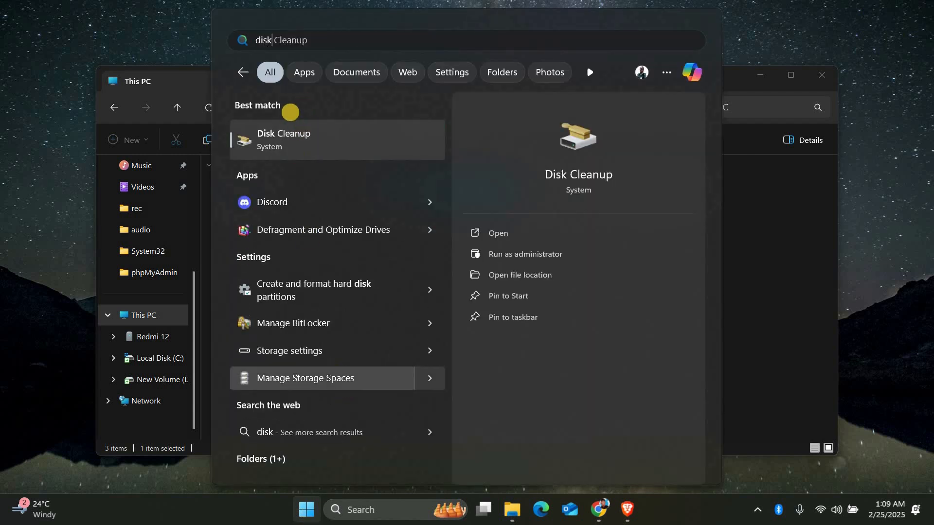
pyautogui.moveTo(286, 139)
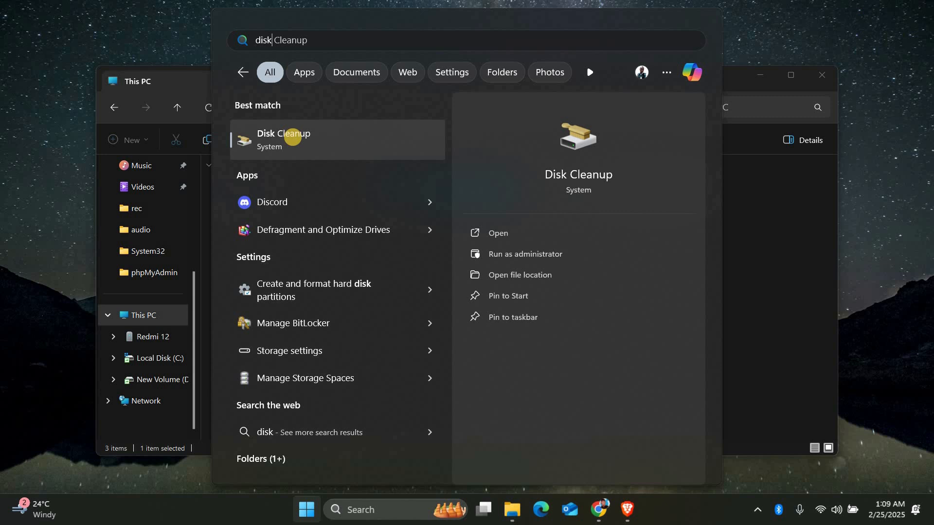
pyautogui.moveTo(257, 156)
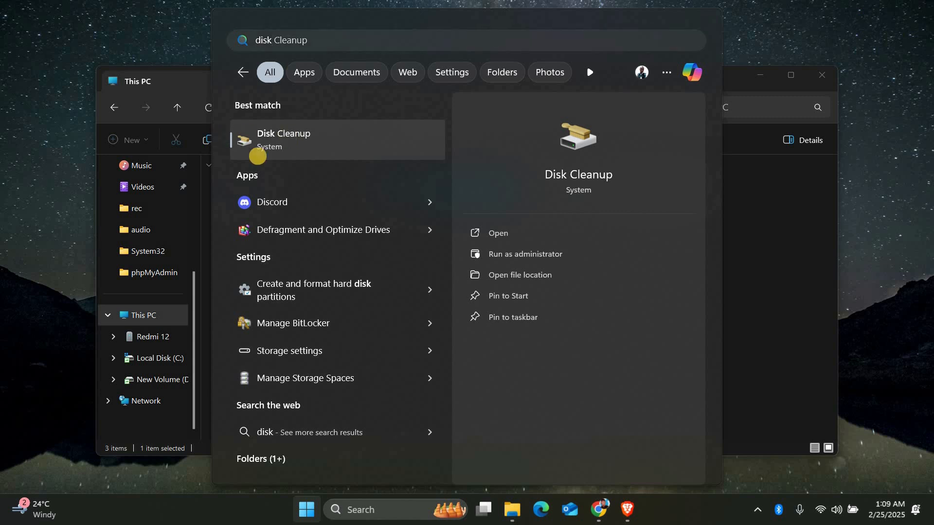
# - Run Disk Cleanup on drive C: and confirm permanently deleting the checked files
pyautogui.click(492, 233)
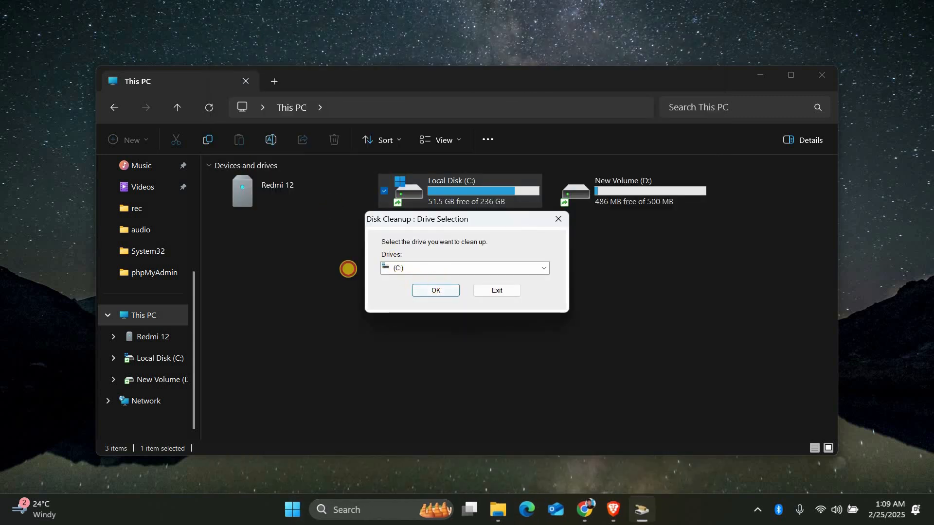
pyautogui.click(435, 290)
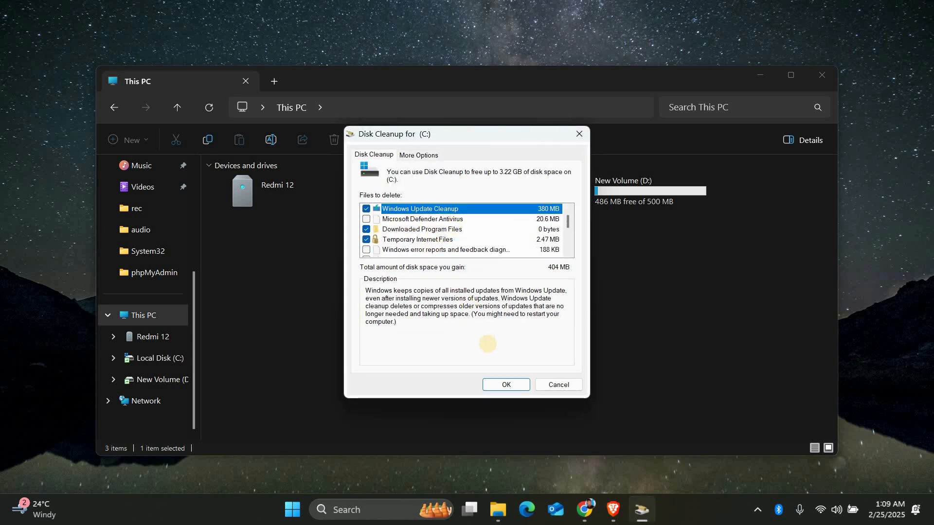
pyautogui.click(504, 384)
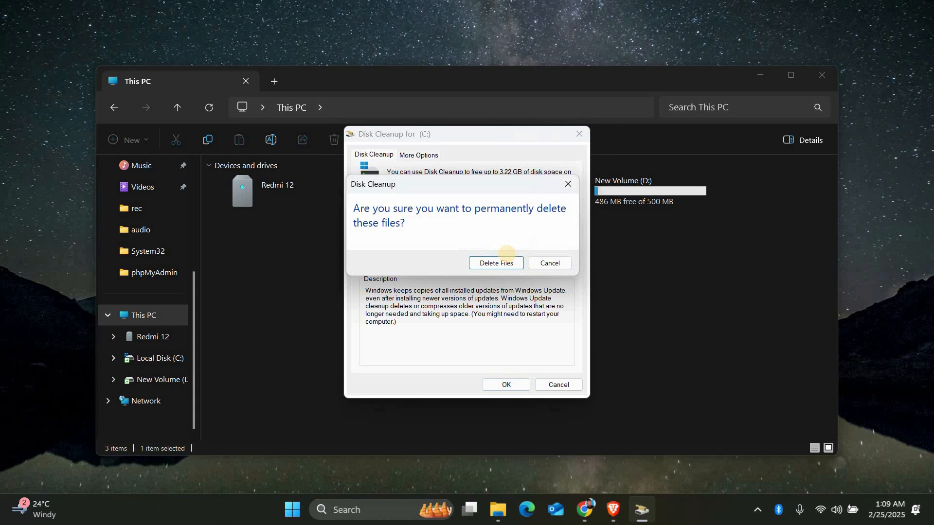
pyautogui.click(496, 262)
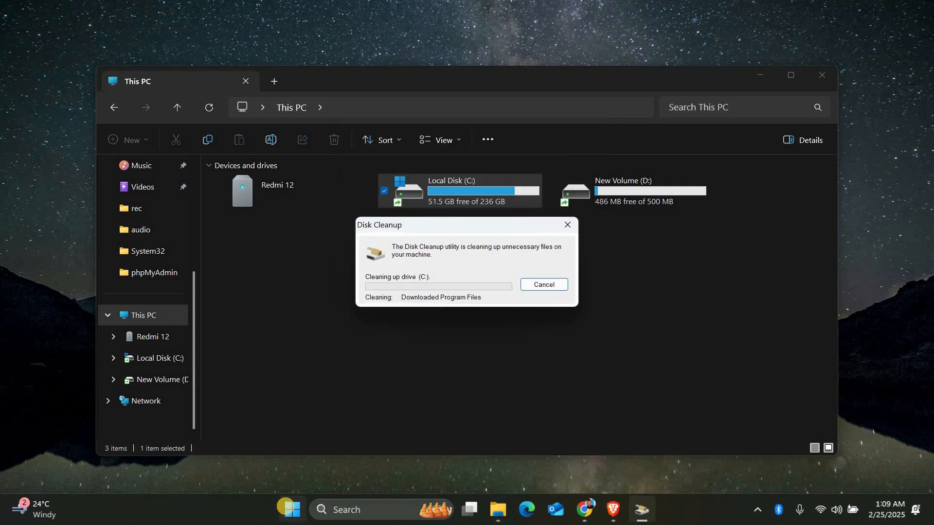
# - Schedule chkdsk /f on C: for next restart with Y, then close File Explorer
pyautogui.write('cmd')
pyautogui.write('chkdsk /f')
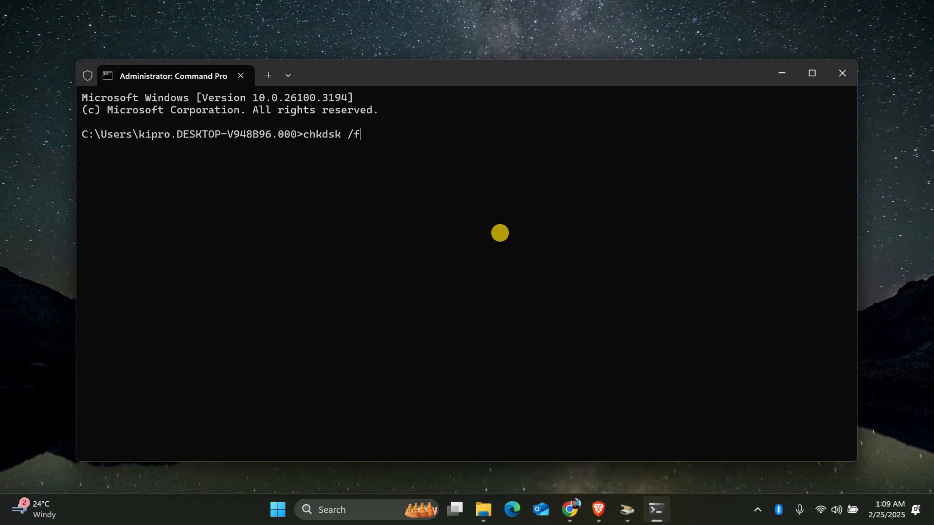
pyautogui.press('Return')
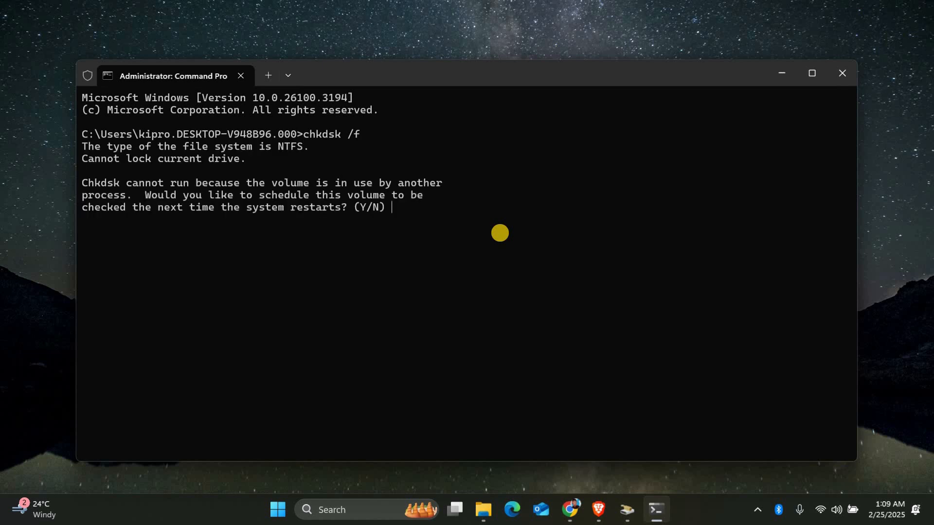
pyautogui.write('y')
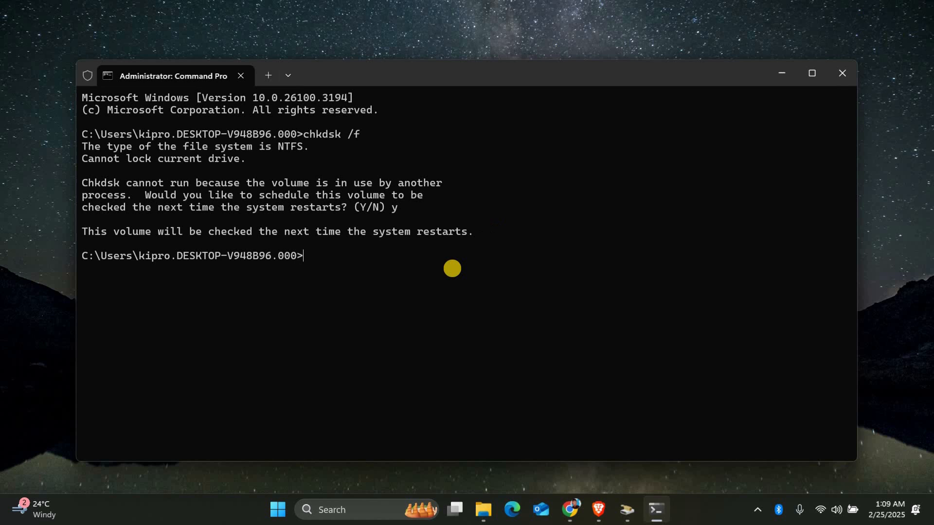
pyautogui.moveTo(457, 254)
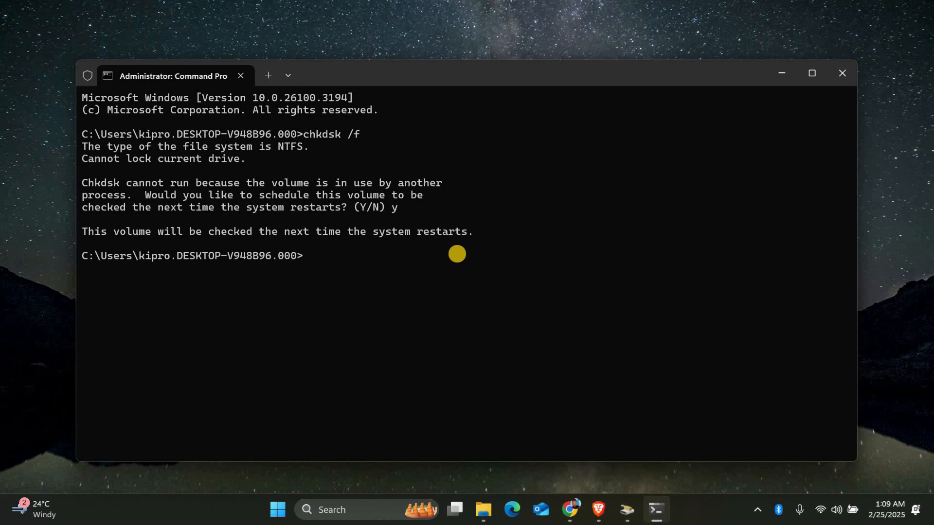
pyautogui.moveTo(457, 247)
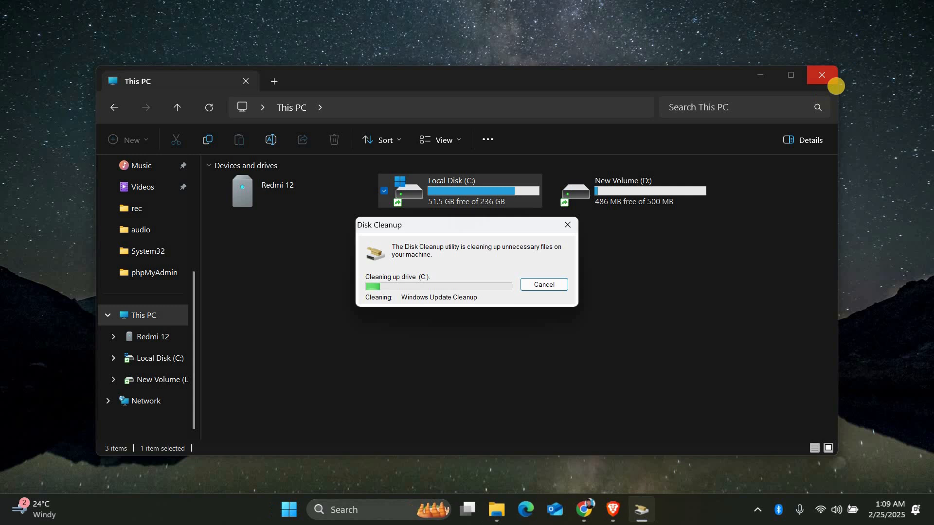
pyautogui.click(821, 74)
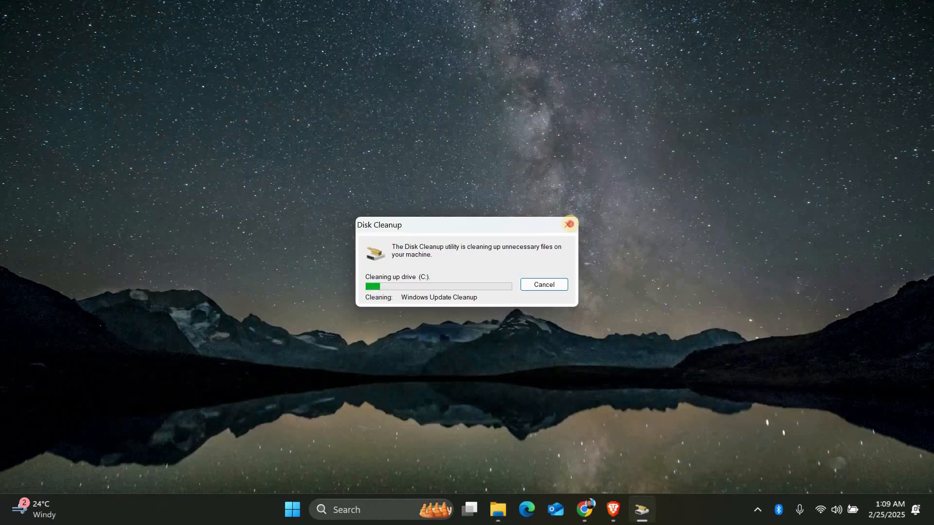